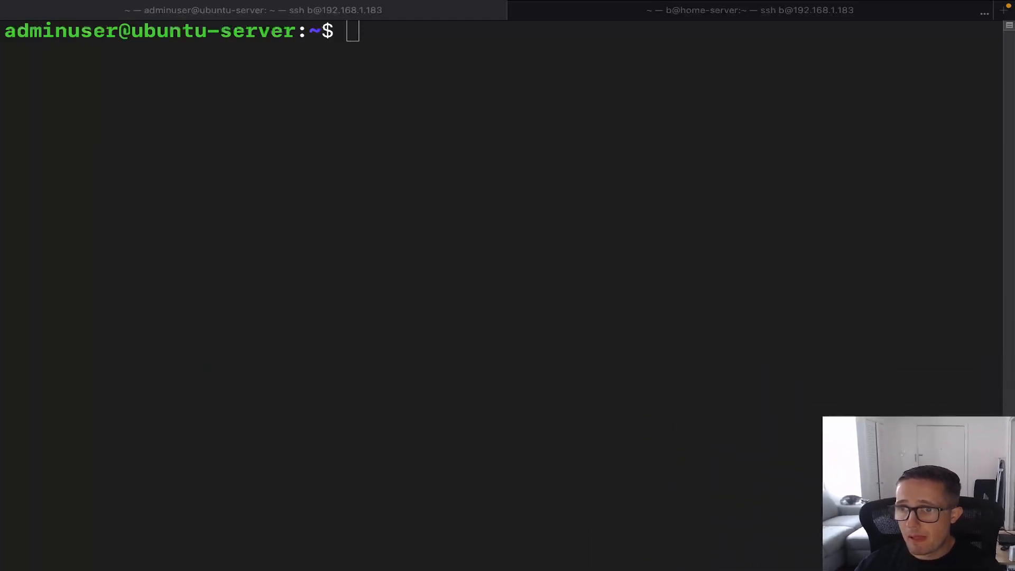
Step: Print all defined aliases, including hugs (df -h) and ll (ls -alF), then clear the screen
{"action": "type", "text": "user"}
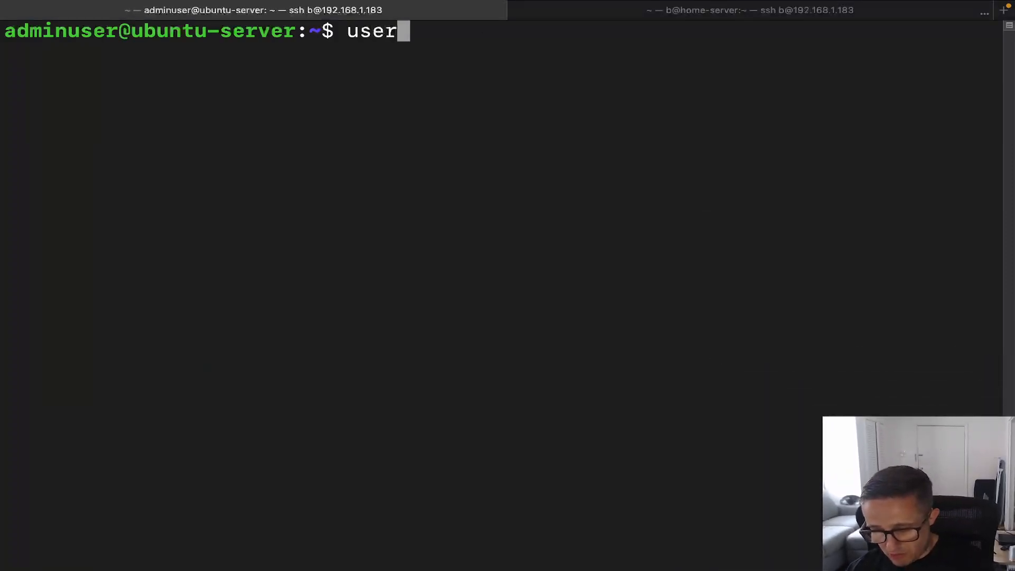
{"action": "type", "text": "-defined-s"}
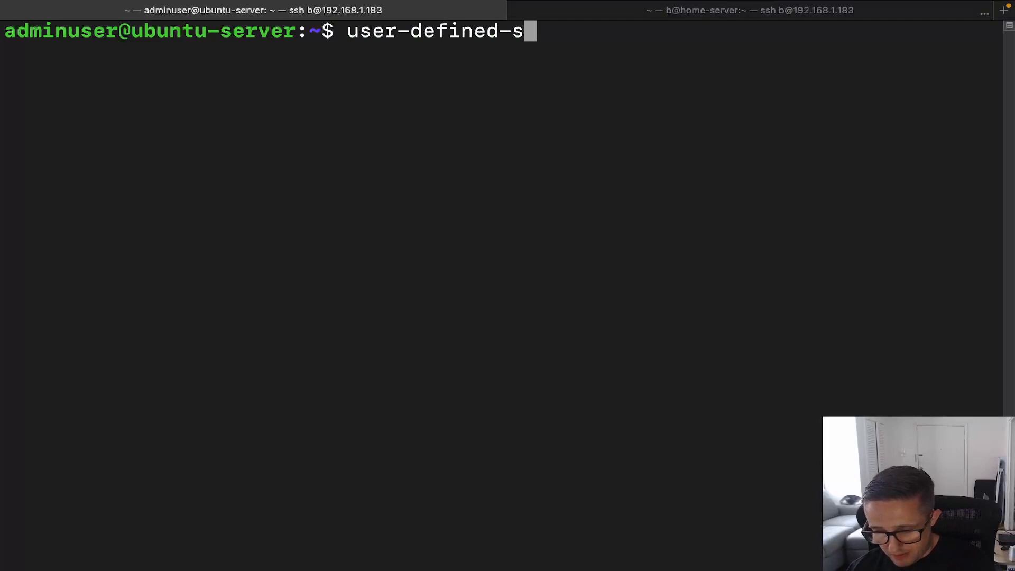
{"action": "type", "text": "tring="}
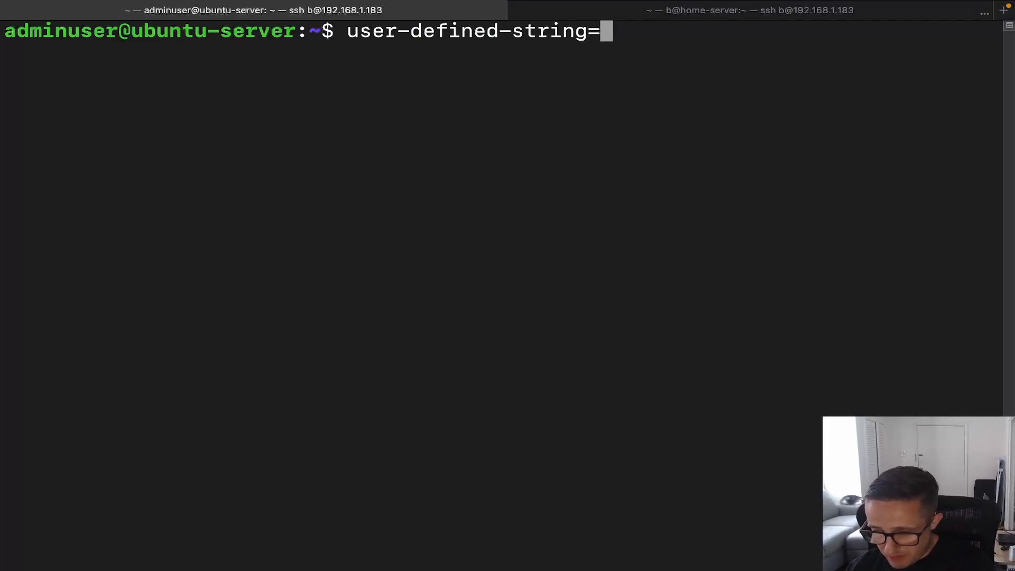
{"action": "type", "text": "ls -a"}
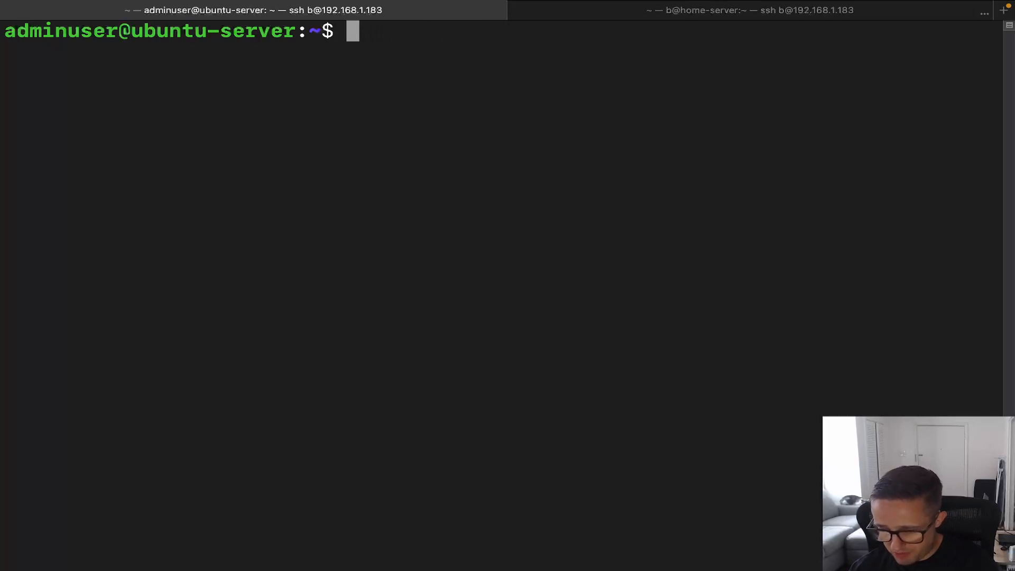
{"action": "type", "text": "alias"}
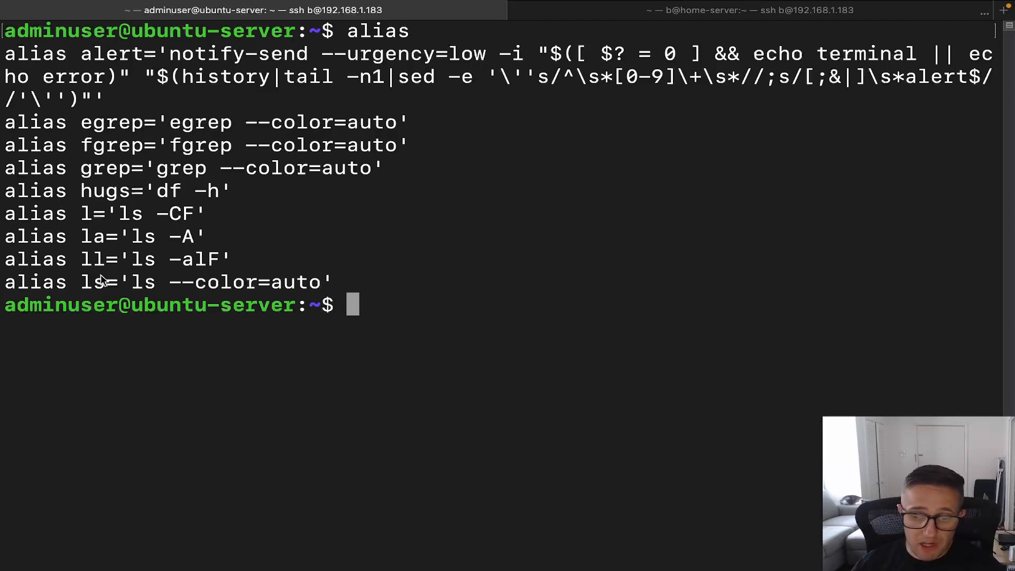
{"action": "mouse_move", "coordinate": [105, 136]}
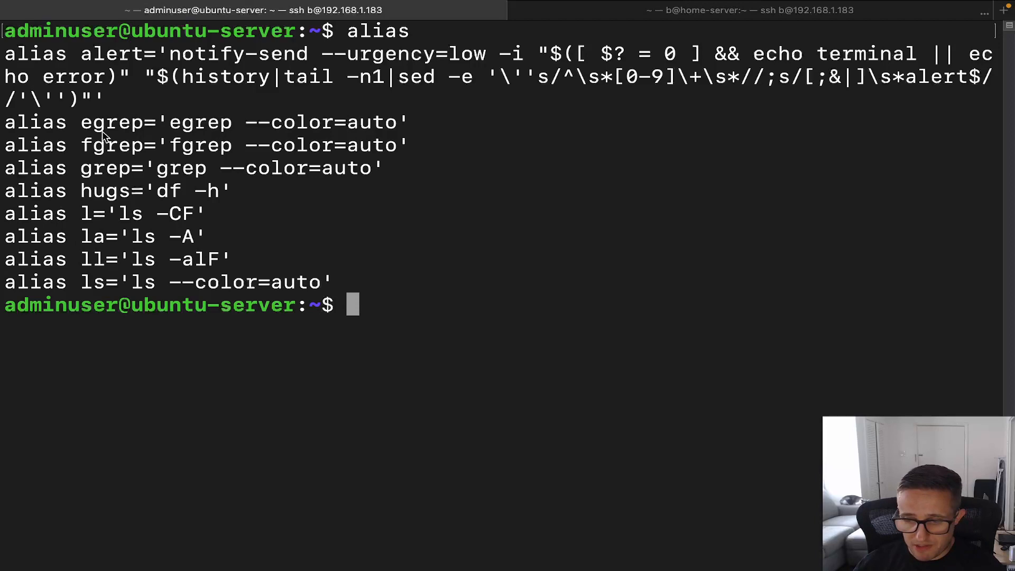
{"action": "mouse_move", "coordinate": [167, 195]}
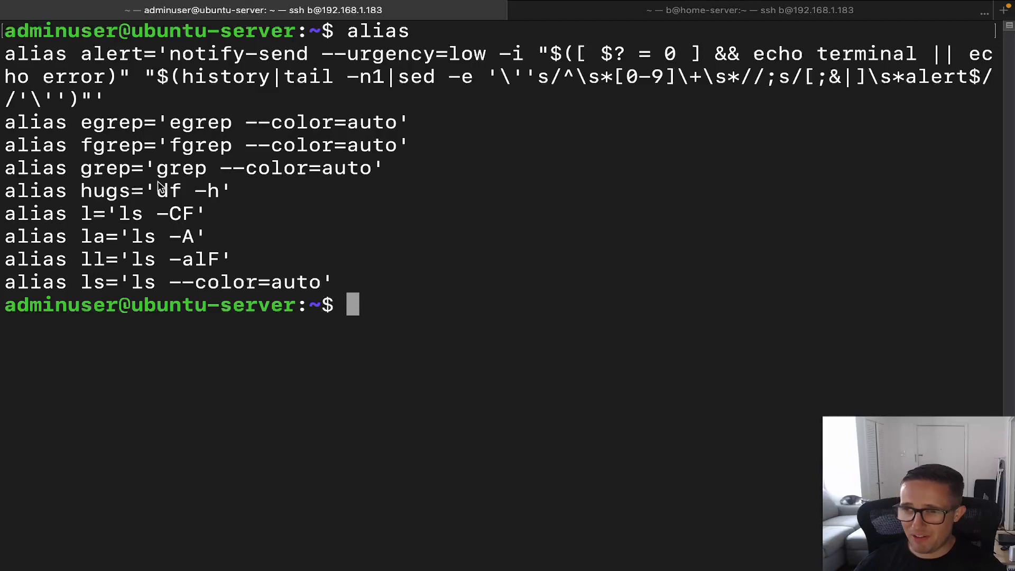
{"action": "mouse_move", "coordinate": [371, 298]}
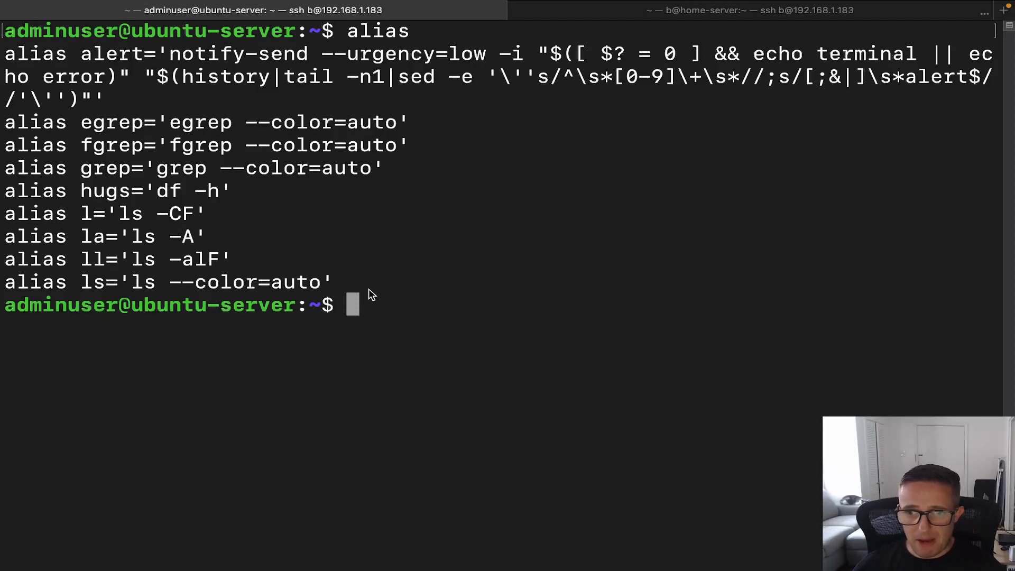
{"action": "type", "text": "c"}
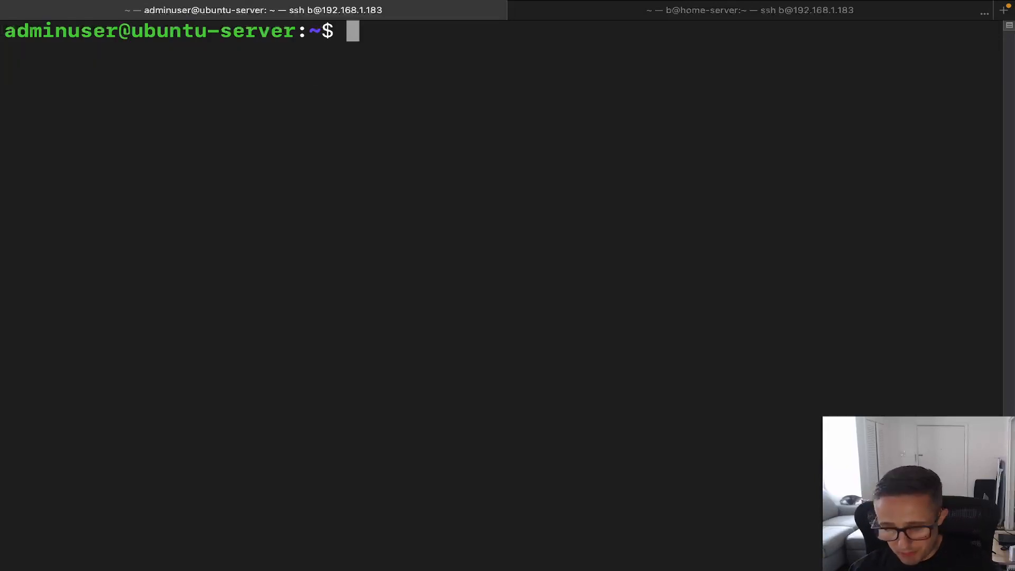
Step: Filter .bashrc with cat .bashrc | grep alias, showing the commented-out hugs entry
{"action": "type", "text": "cat ."}
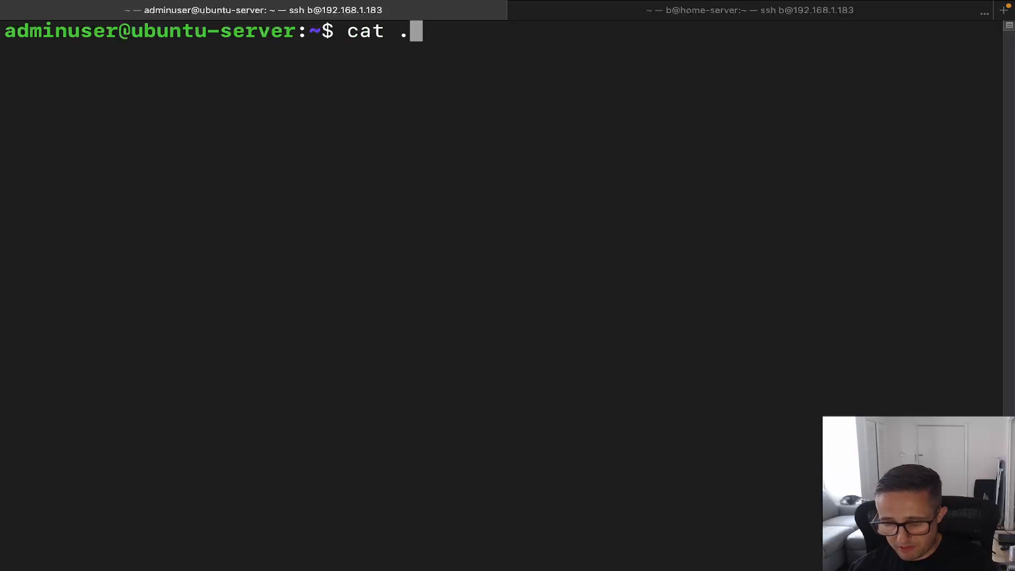
{"action": "type", "text": "bashrc"}
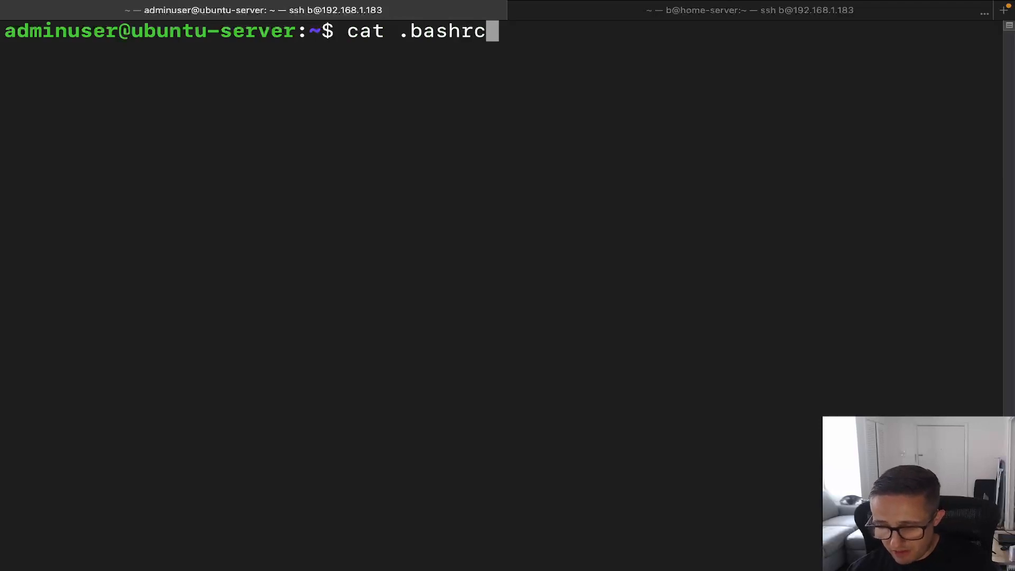
{"action": "type", "text": "| grep alia"}
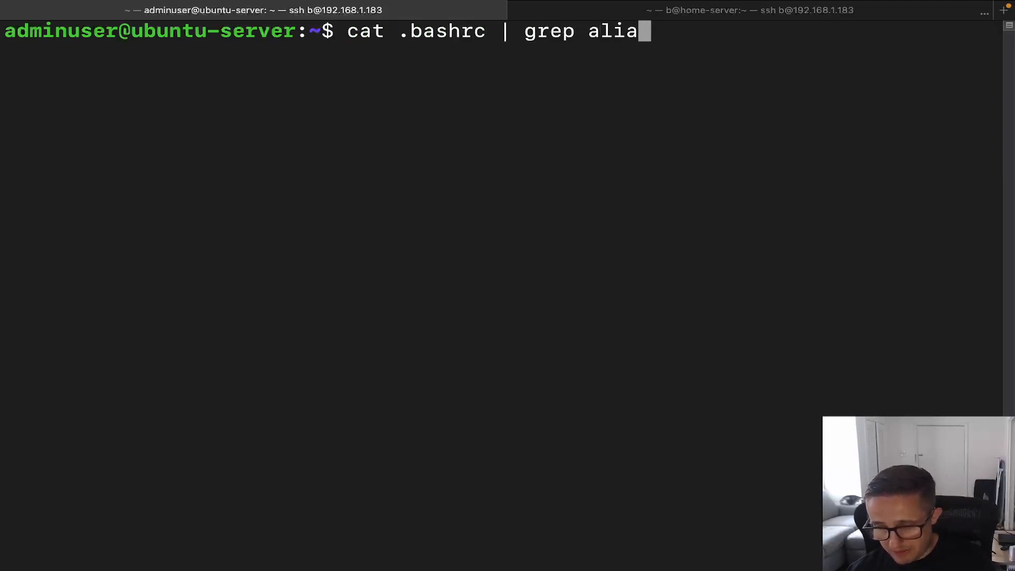
{"action": "type", "text": "s"}
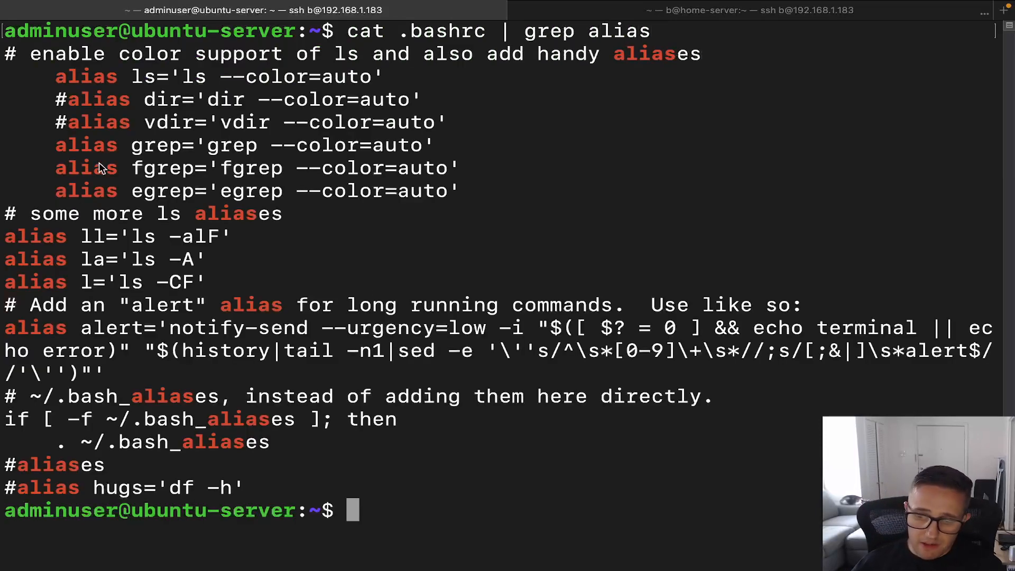
{"action": "mouse_move", "coordinate": [52, 387]}
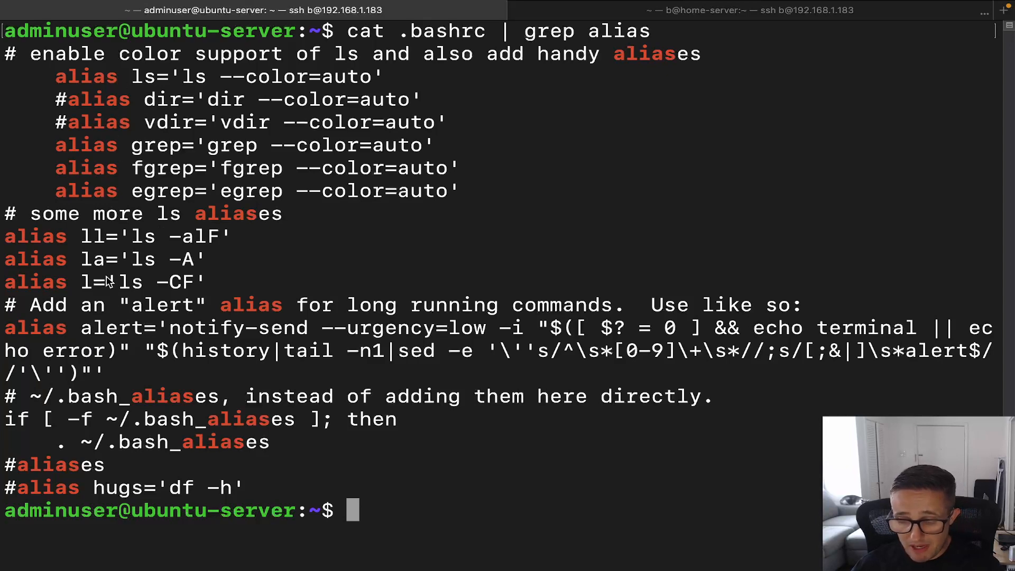
{"action": "mouse_move", "coordinate": [112, 259]}
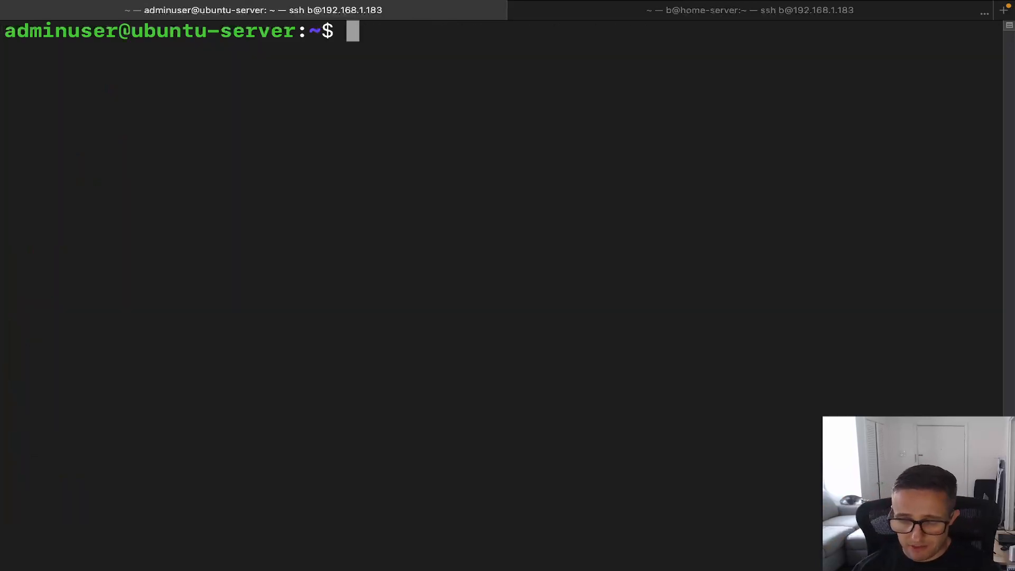
Step: Create the alias punch=whoami and run punch to print the current user
{"action": "type", "text": "ali"}
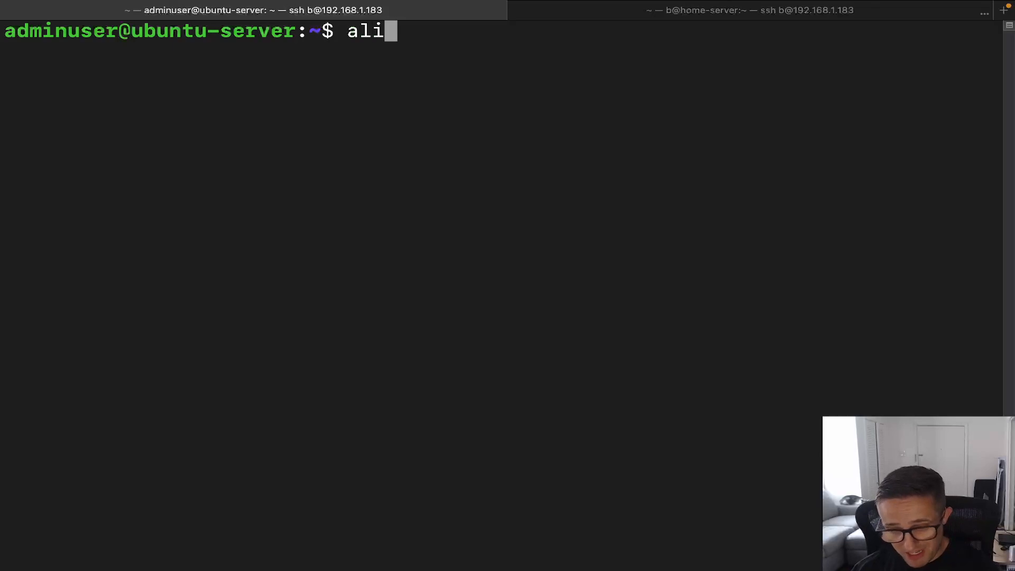
{"action": "type", "text": "as"}
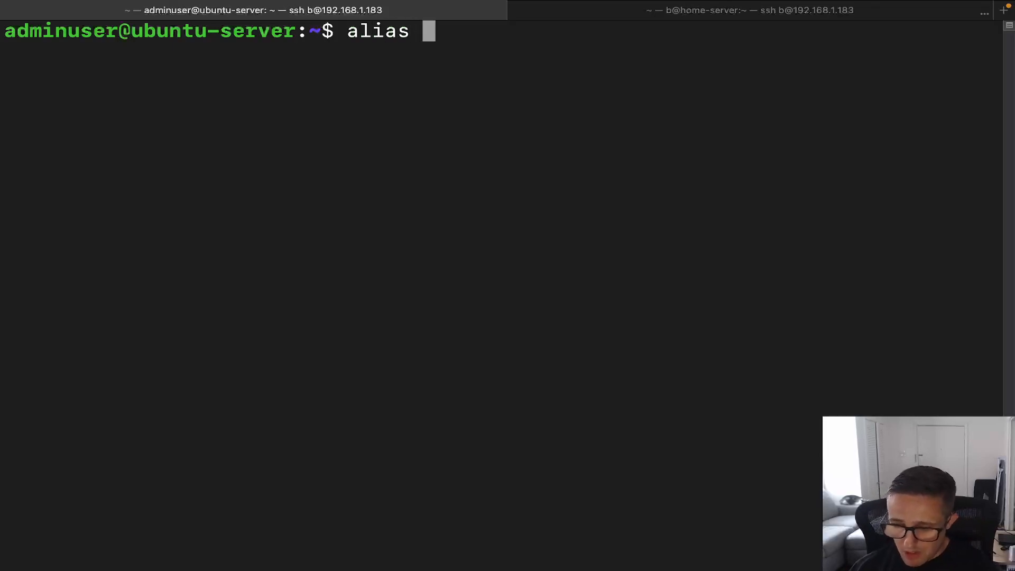
{"action": "type", "text": "punch"}
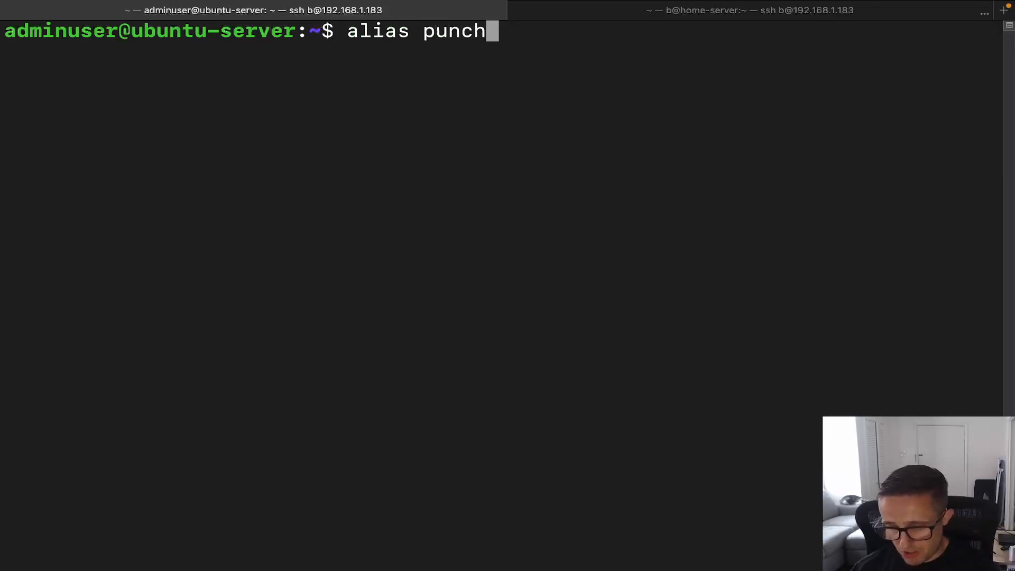
{"action": "type", "text": "="}
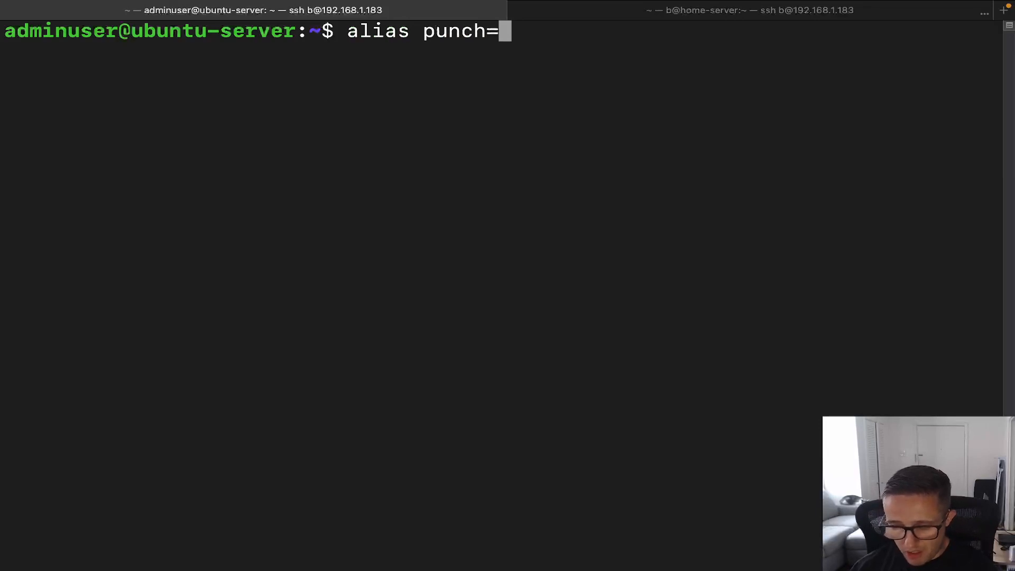
{"action": "type", "text": "whoami"}
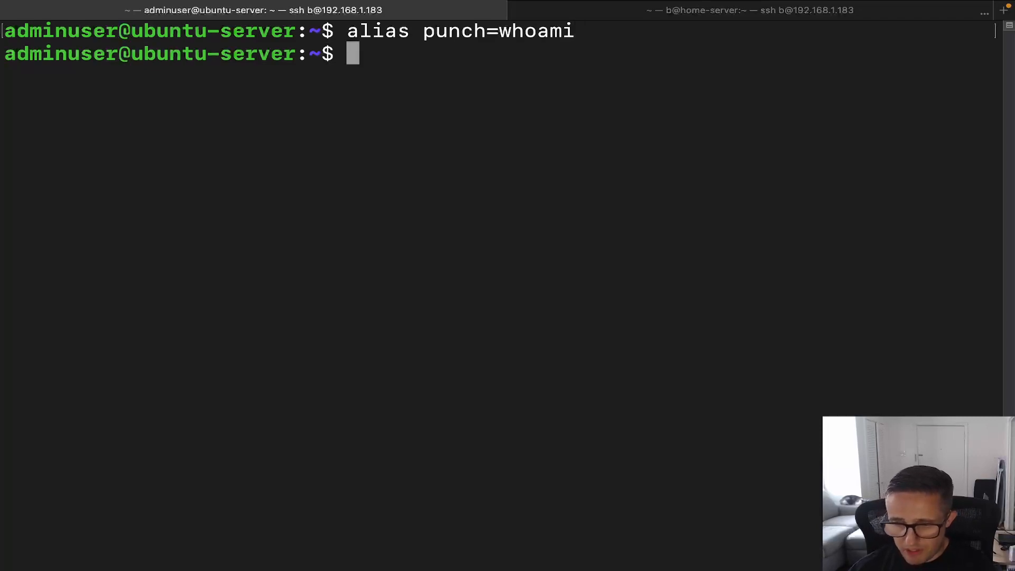
{"action": "type", "text": "punch"}
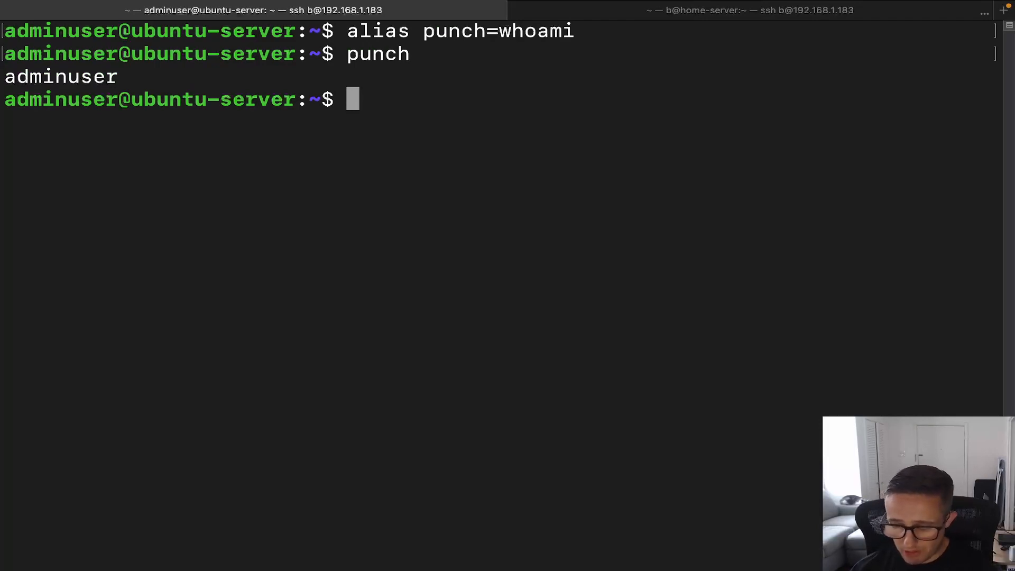
Step: Unalias punch, confirm punch is no longer found, and unalias hugs
{"action": "type", "text": "unalia"}
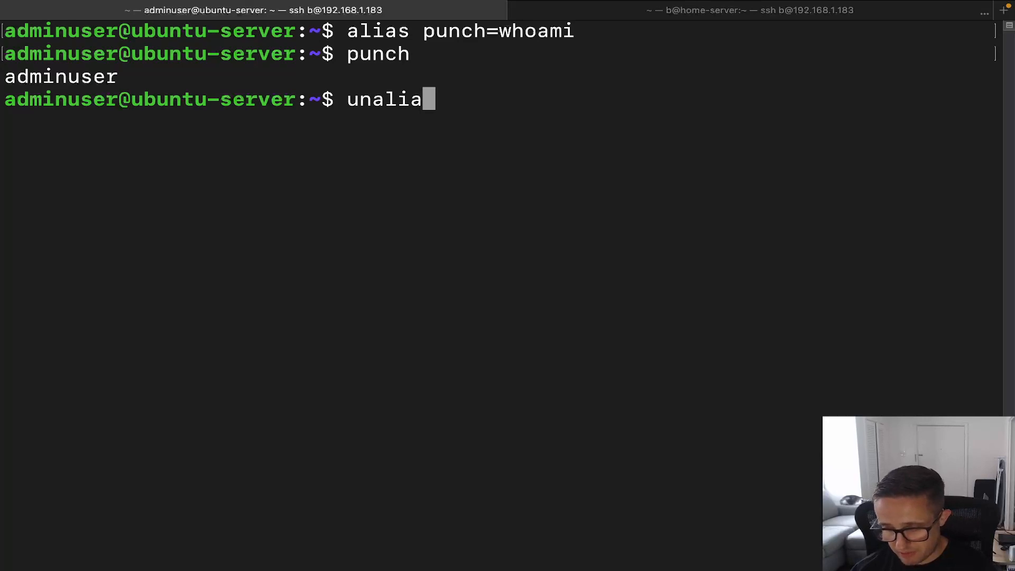
{"action": "type", "text": "s pu"}
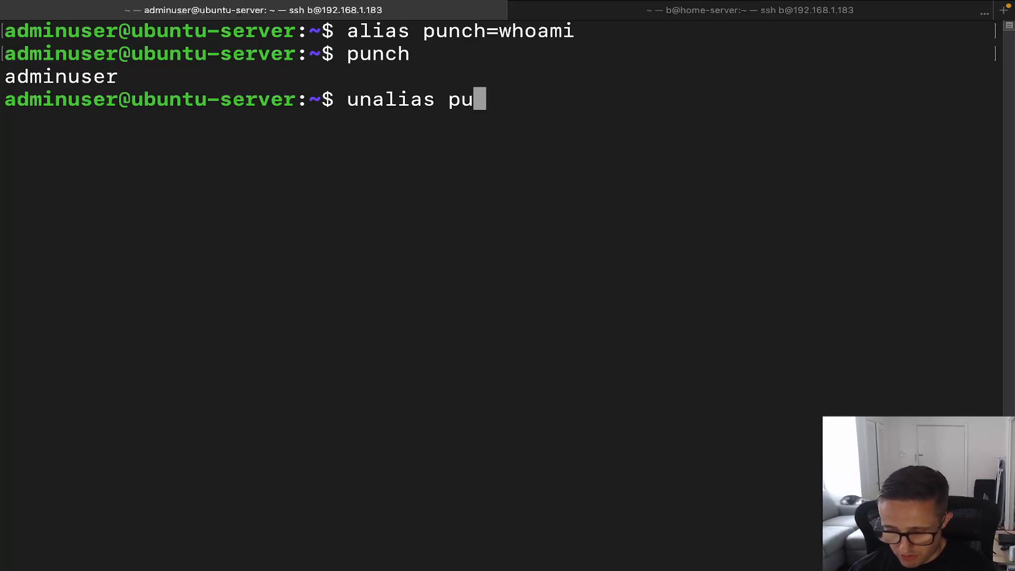
{"action": "key", "text": "Enter"}
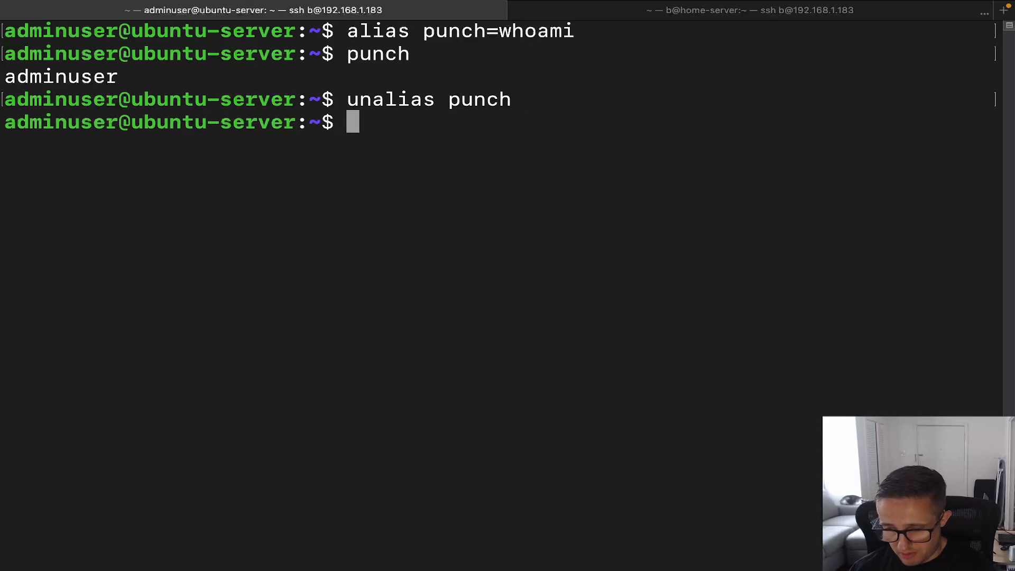
{"action": "type", "text": "punch"}
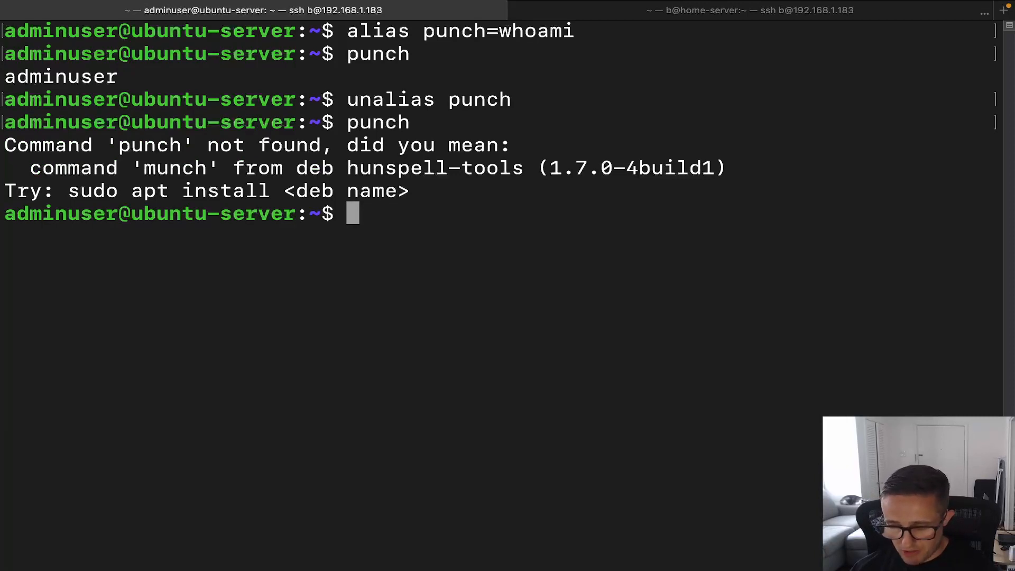
{"action": "type", "text": "unalias hugs"}
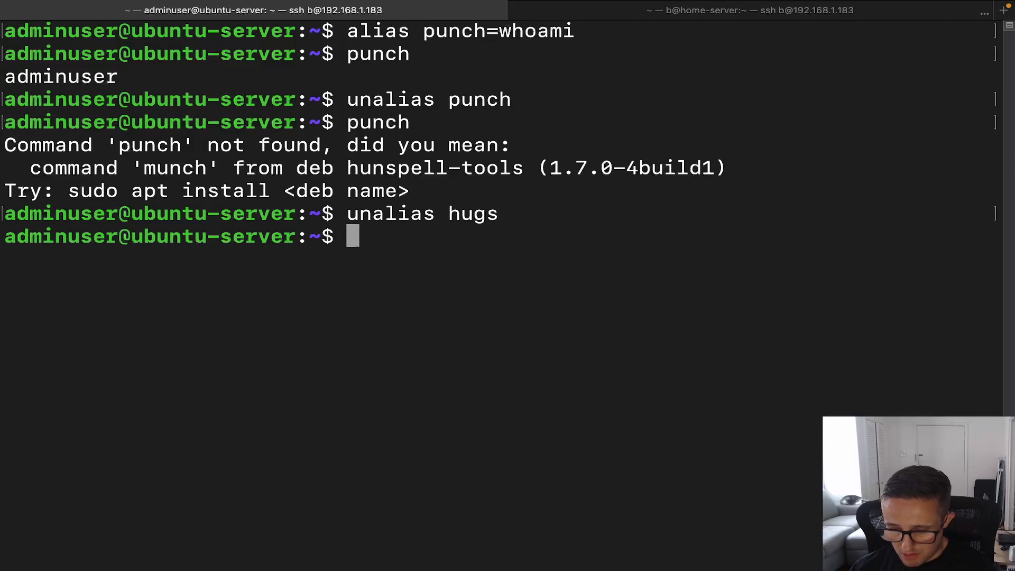
Step: Uncomment alias hugs='df -h' on the last line of .bashrc in vim
{"action": "type", "text": "vim"}
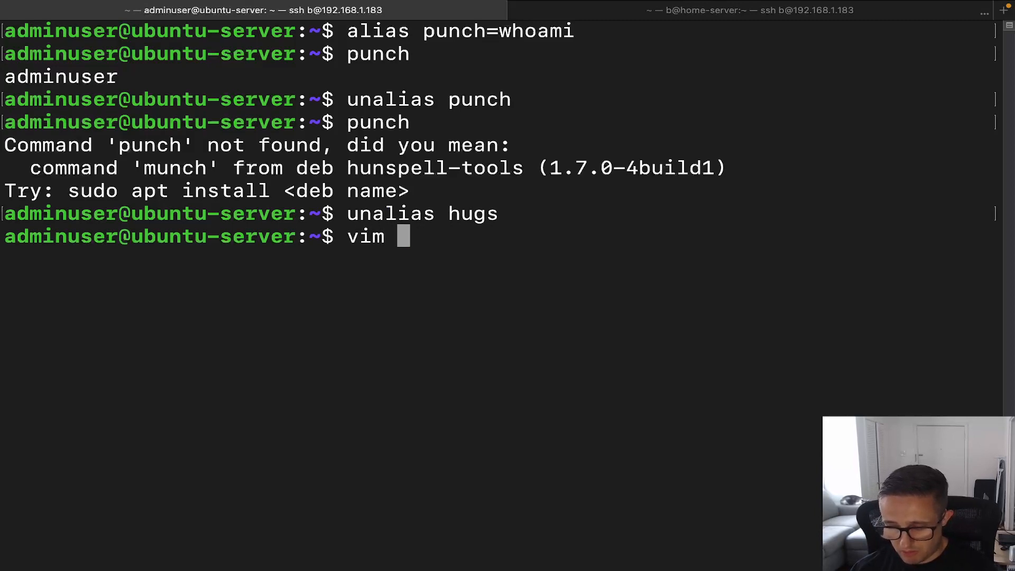
{"action": "type", "text": ".bashrc"}
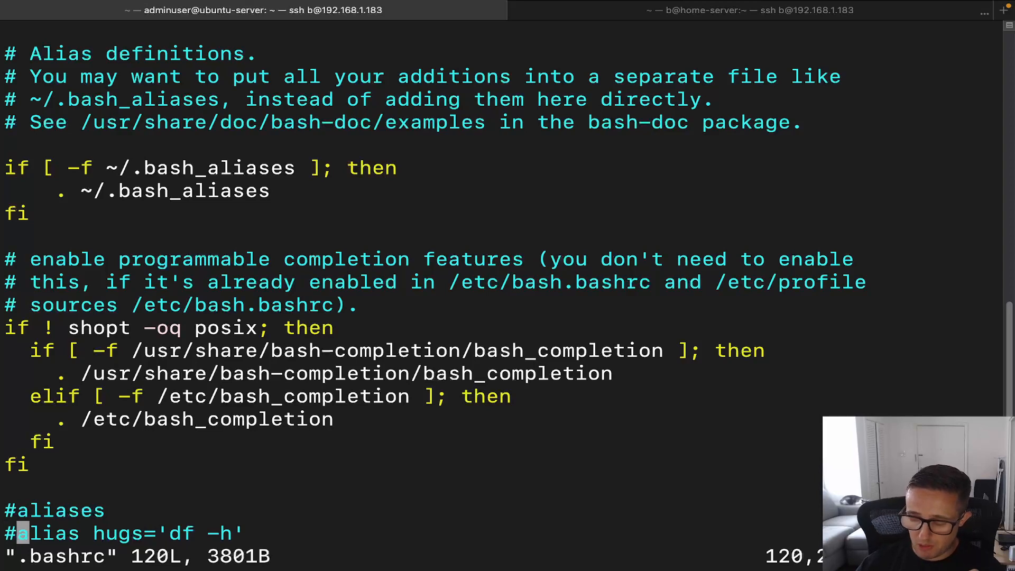
{"action": "key", "text": "x"}
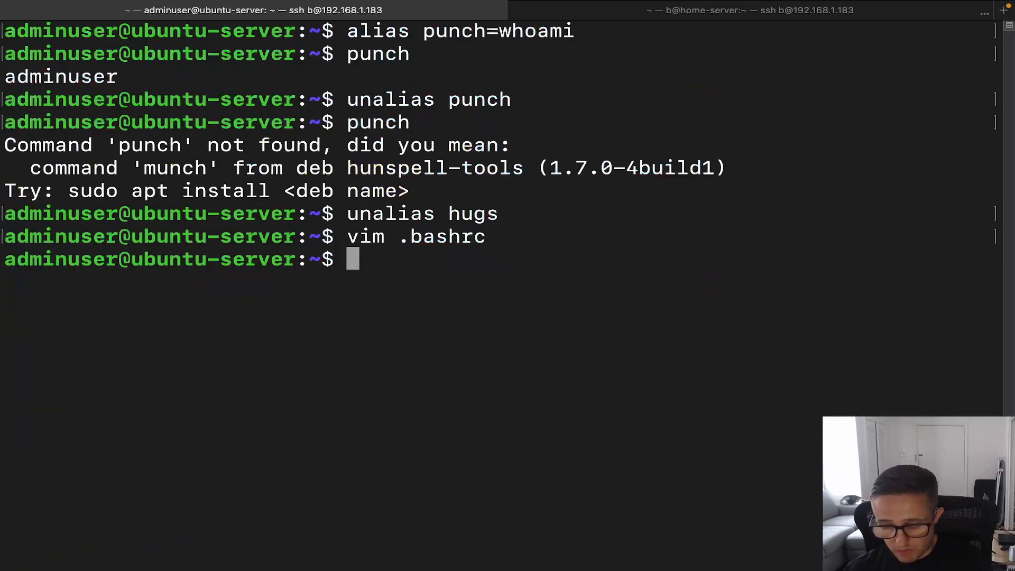
Step: Source .bashrc and run hugs to show df -h disk usage per filesystem
{"action": "type", "text": "hugs"}
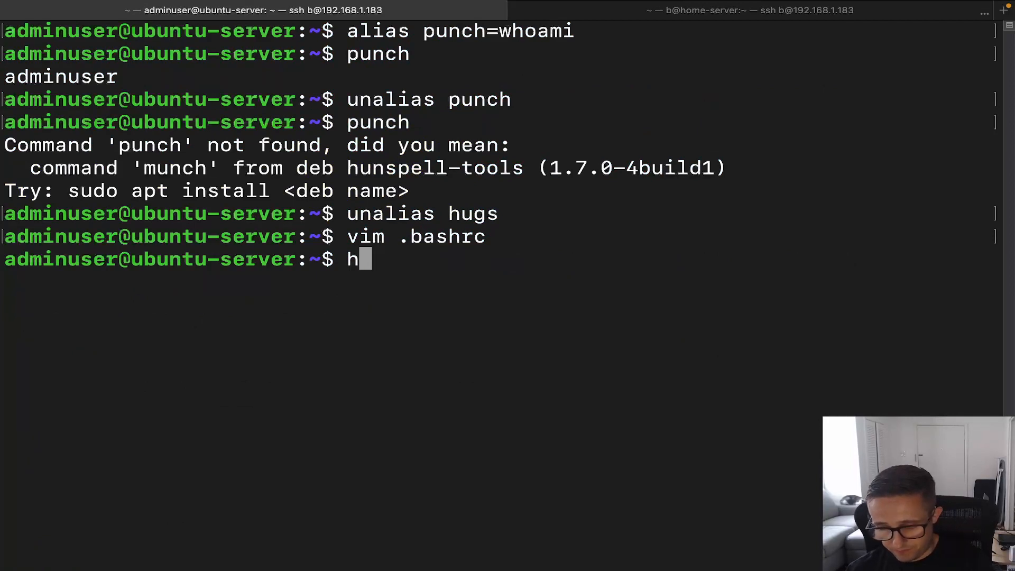
{"action": "type", "text": "source"}
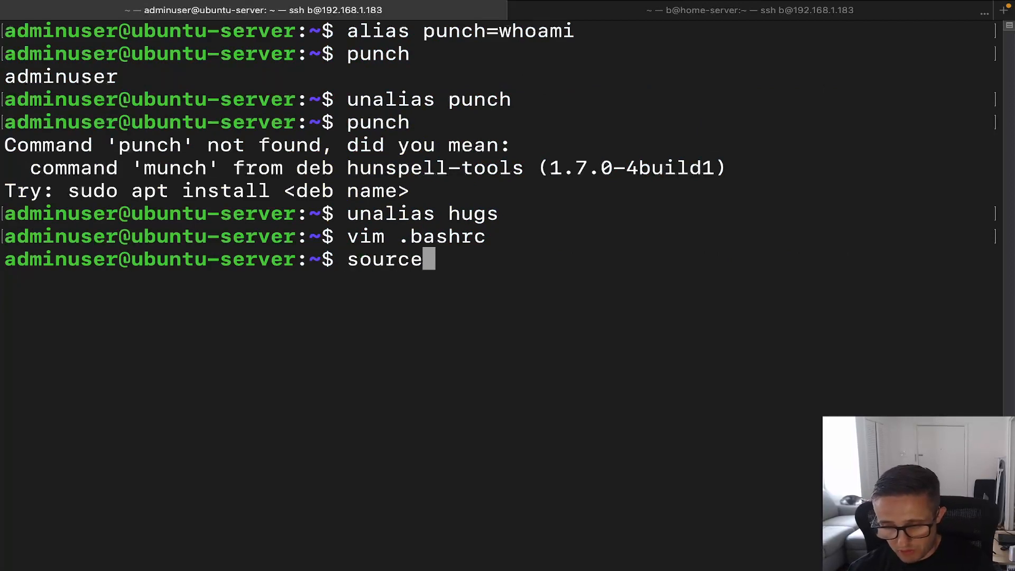
{"action": "type", "text": ".ba"}
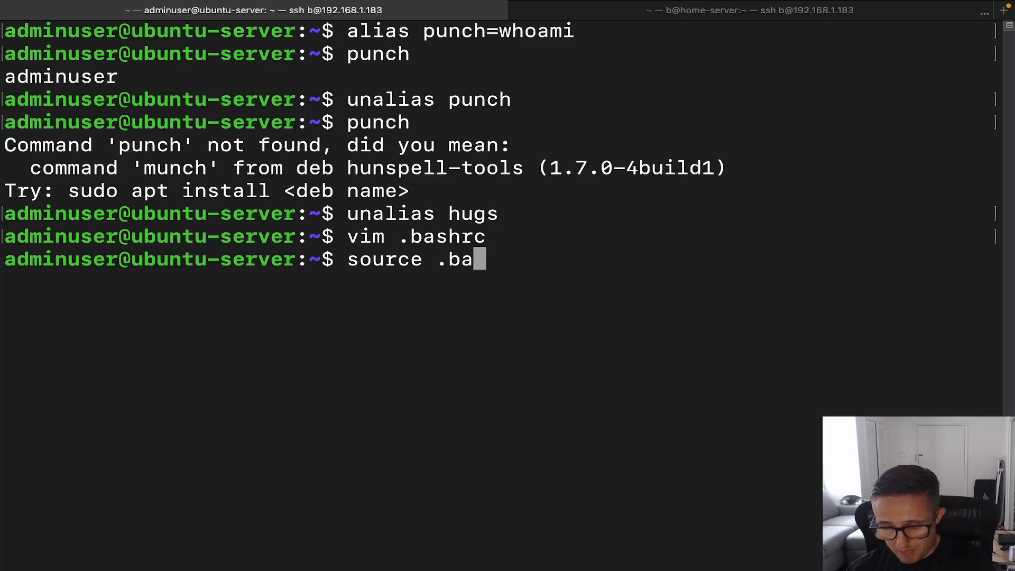
{"action": "type", "text": "sh"}
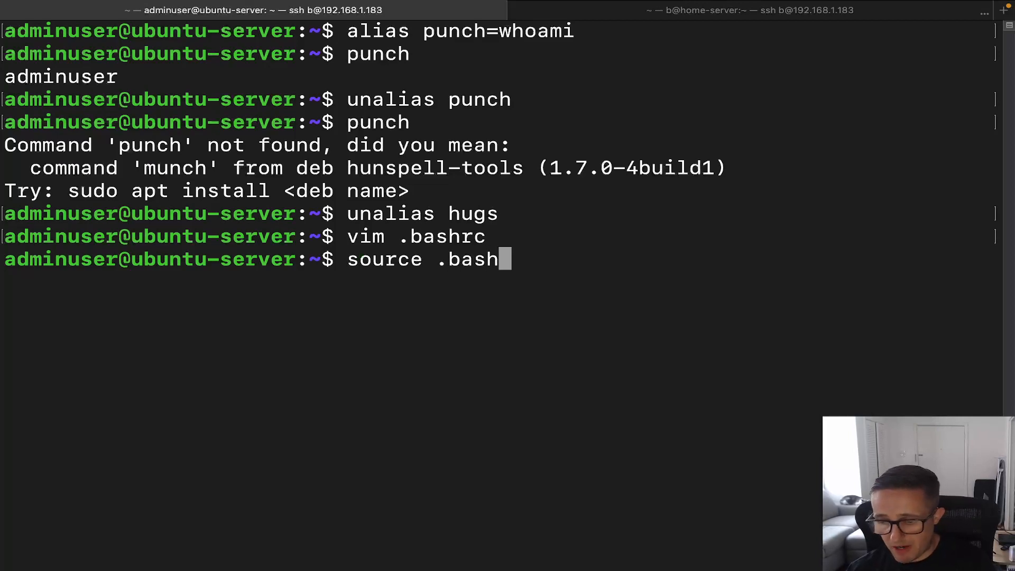
{"action": "type", "text": "rc"}
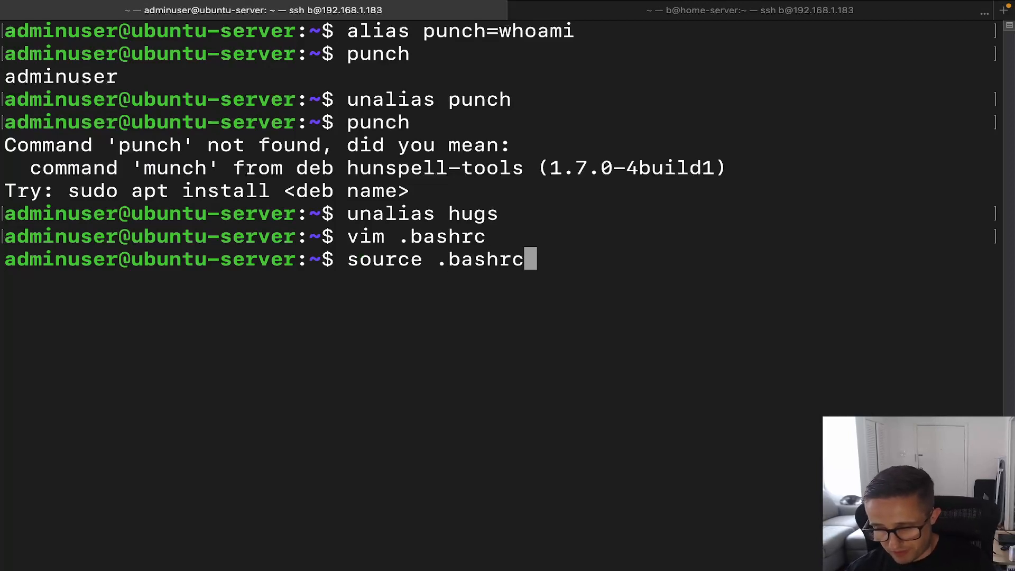
{"action": "type", "text": "hugs"}
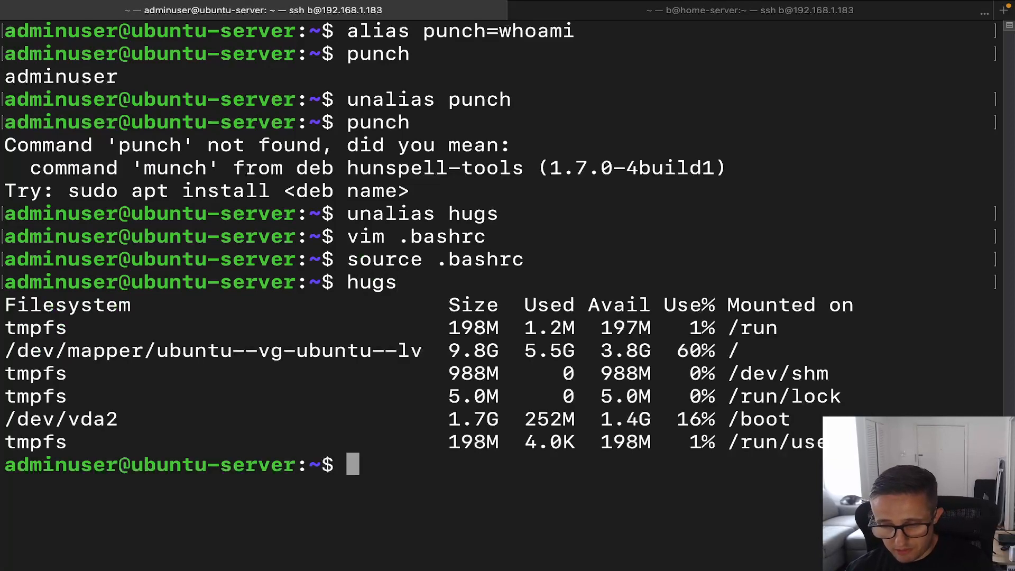